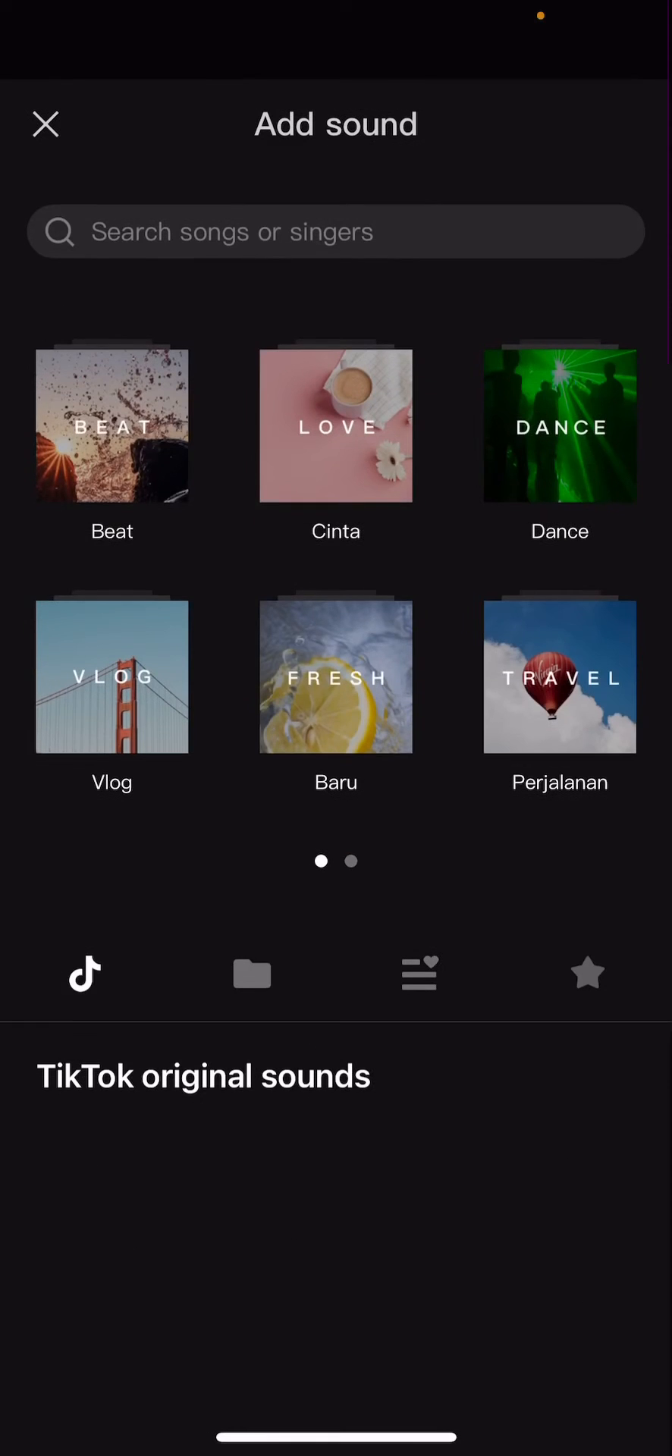
- Add the chosen song from the Add sound library to the project timeline
left_click(252, 974)
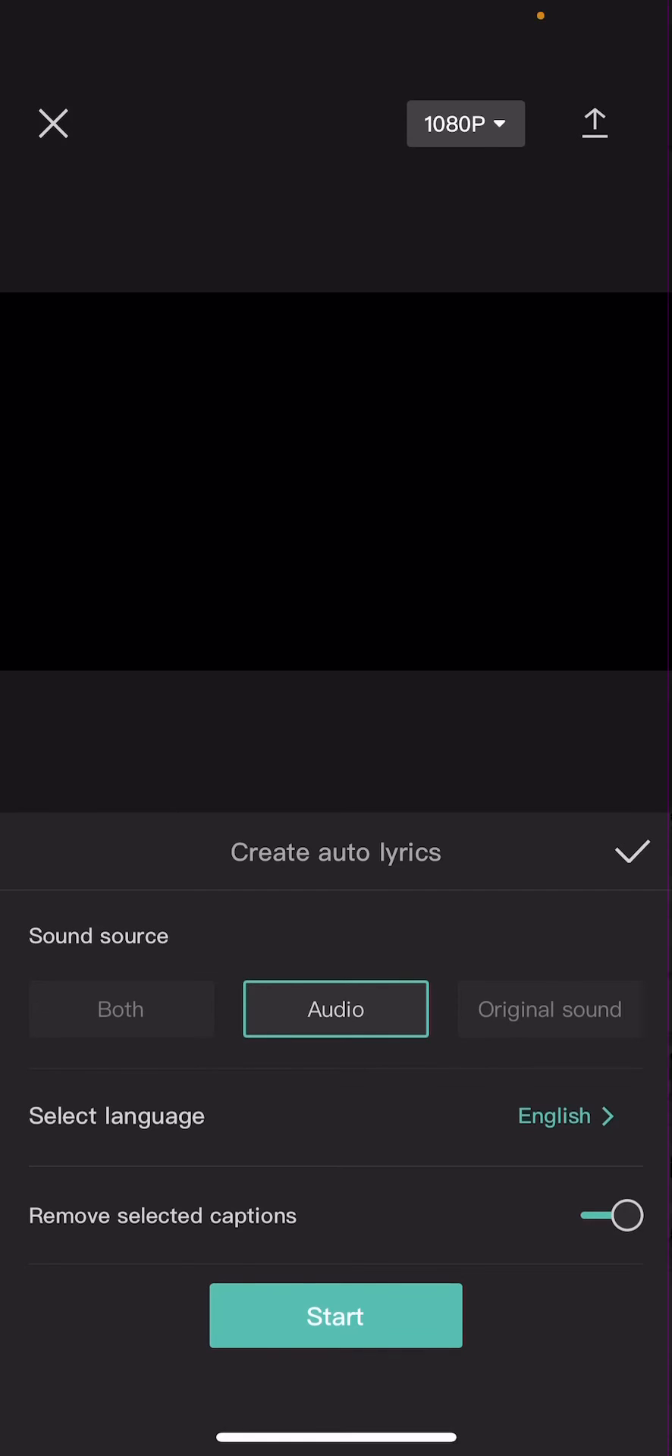
- Start auto lyrics generation from the Audio source in English
left_click(335, 1316)
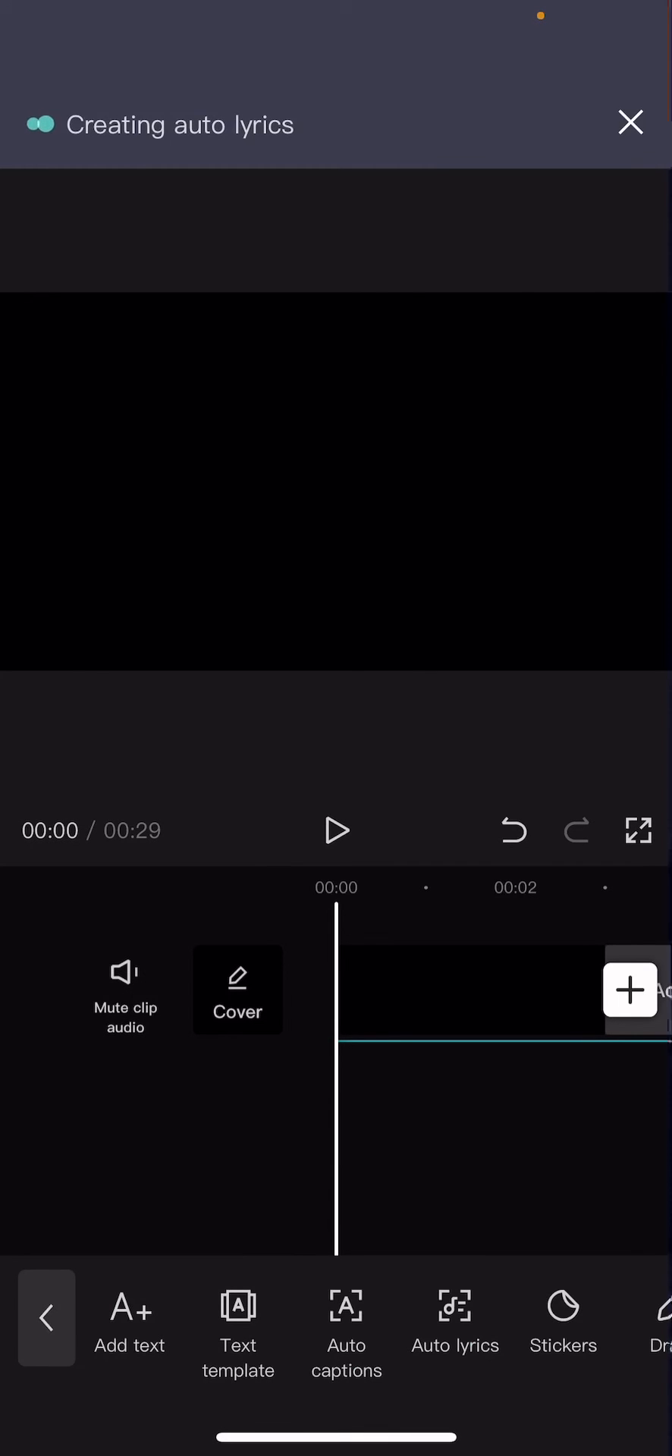